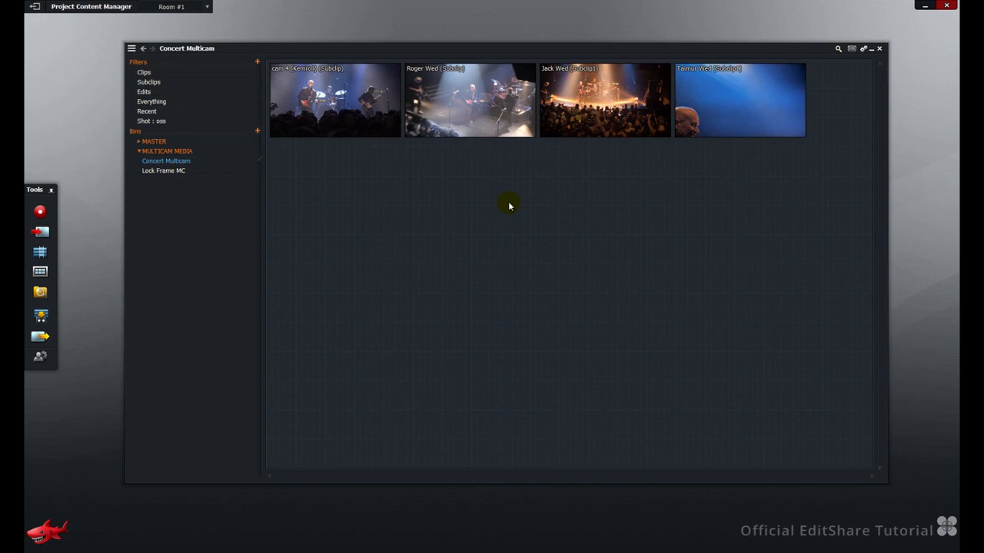
{"action": "mouse_move", "coordinate": [551, 177]}
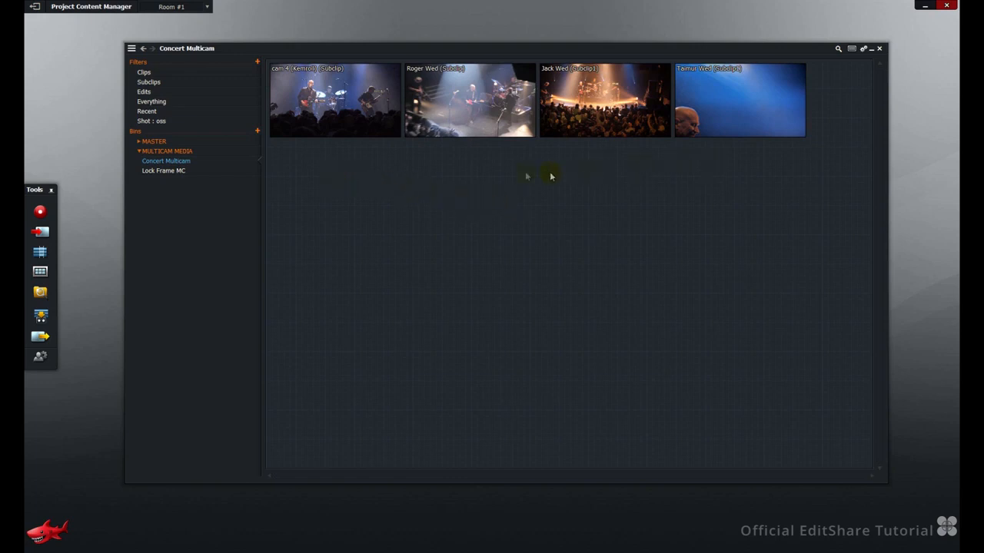
{"action": "mouse_move", "coordinate": [363, 163]}
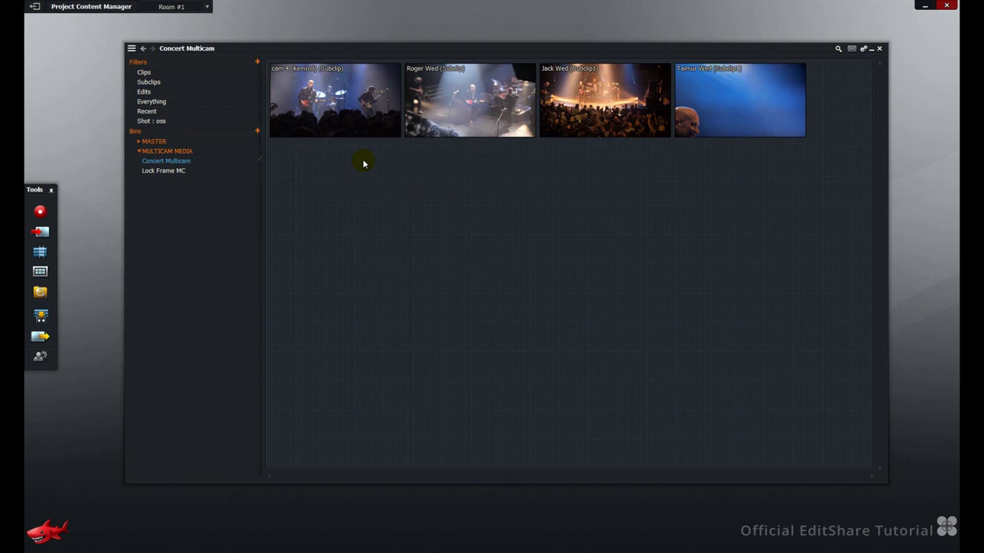
{"action": "mouse_move", "coordinate": [541, 172]}
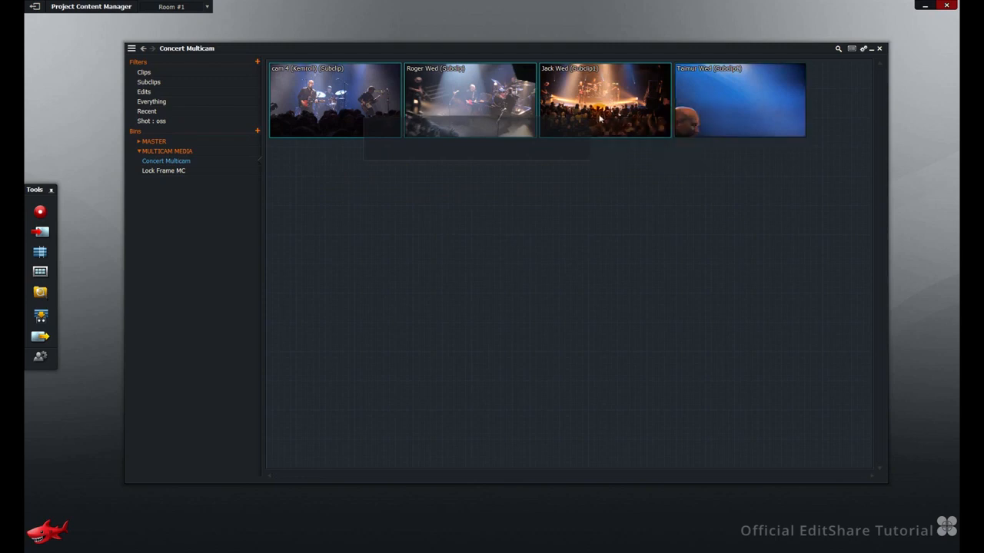
{"action": "mouse_move", "coordinate": [510, 188]}
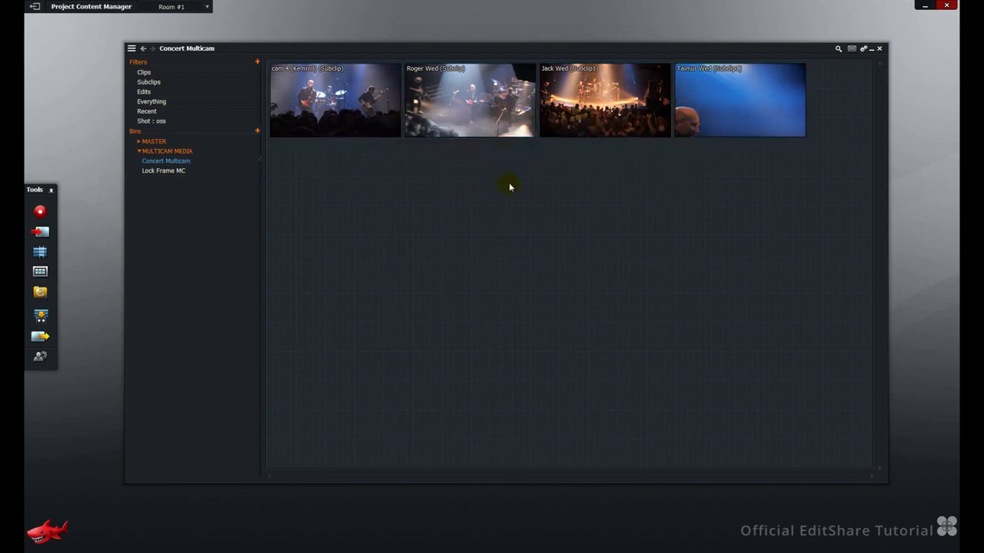
Step: Make a multicam bin MC SYNC 1 from the Concert Multicam bin, synced by Timecode
{"action": "right_click", "coordinate": [511, 187]}
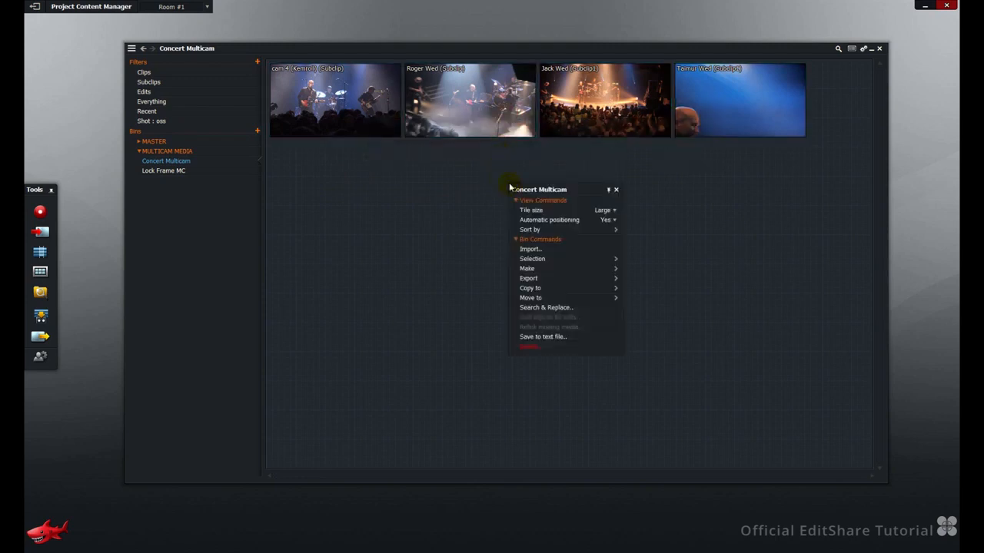
{"action": "mouse_move", "coordinate": [532, 258]}
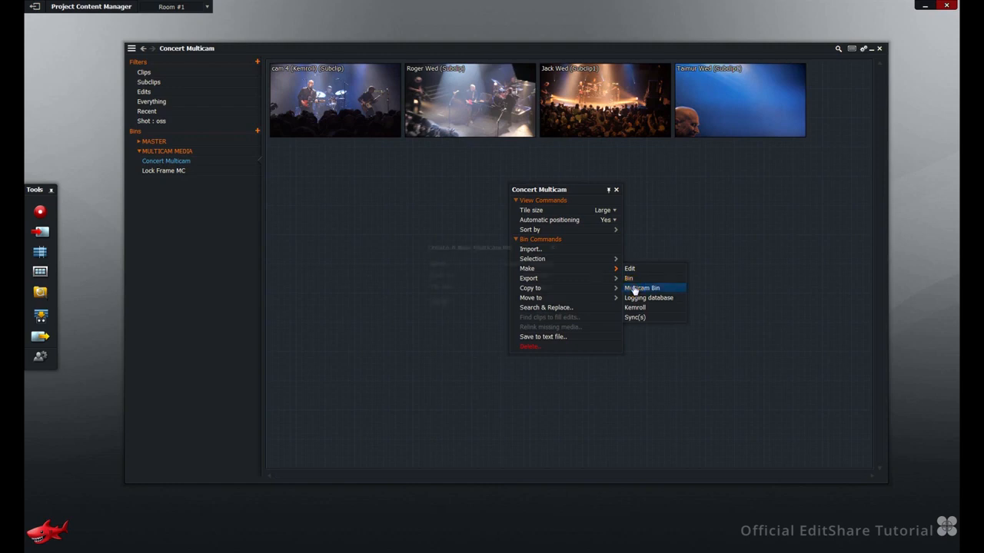
{"action": "left_click", "coordinate": [642, 288]}
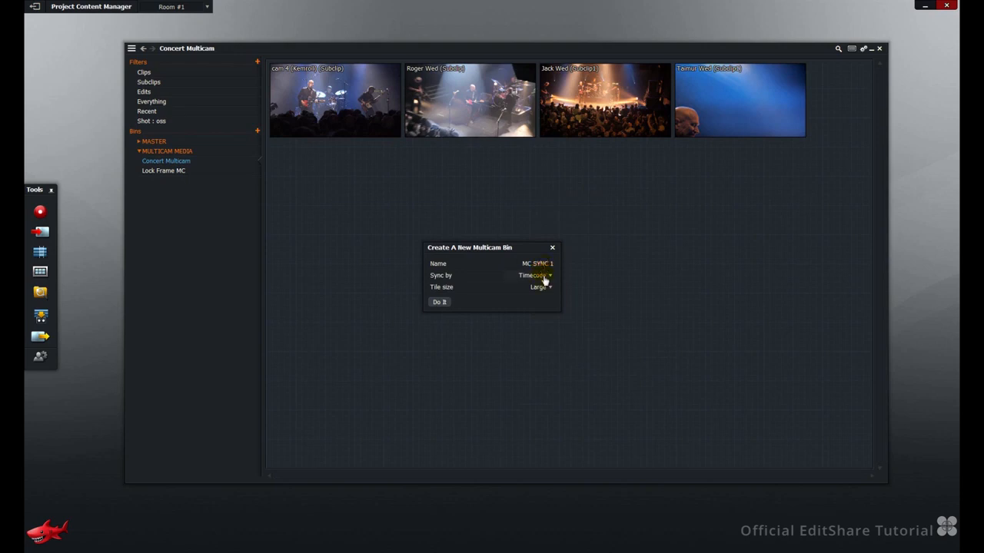
{"action": "left_click", "coordinate": [535, 275]}
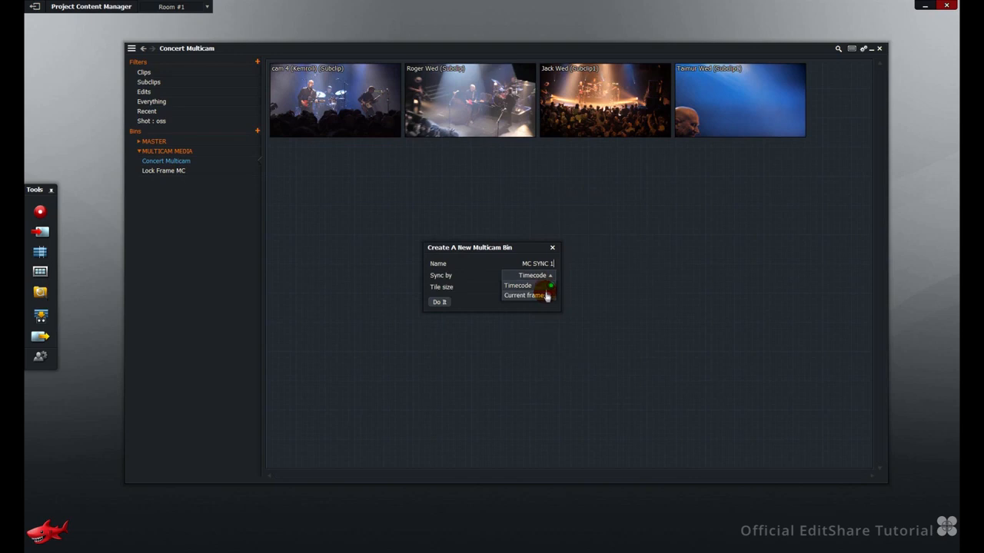
{"action": "left_click", "coordinate": [517, 284]}
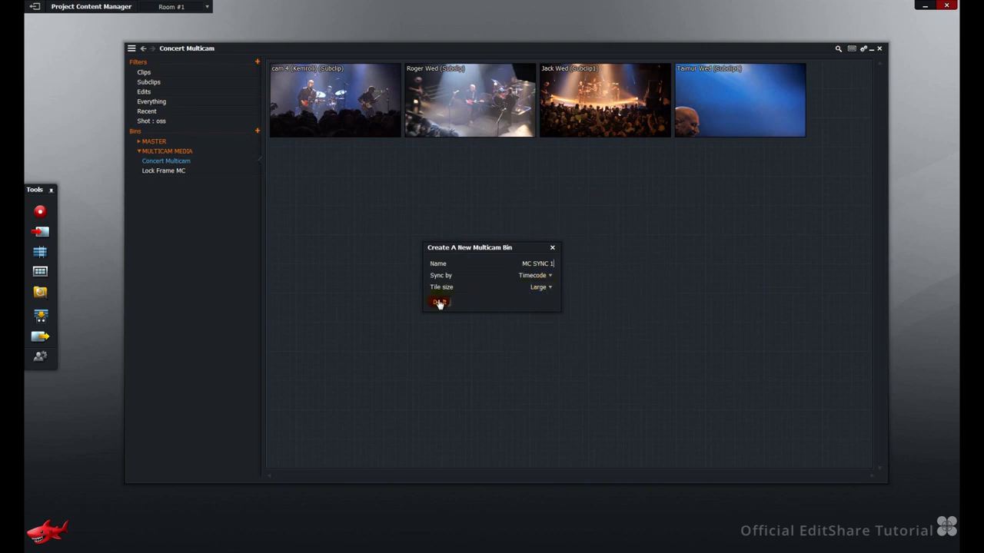
{"action": "left_click", "coordinate": [438, 299]}
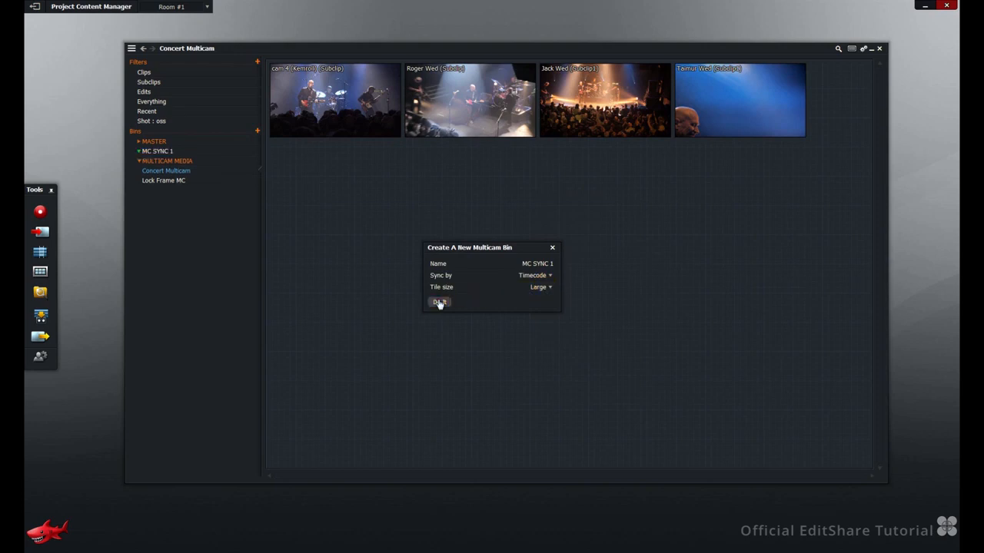
{"action": "left_click", "coordinate": [440, 299]}
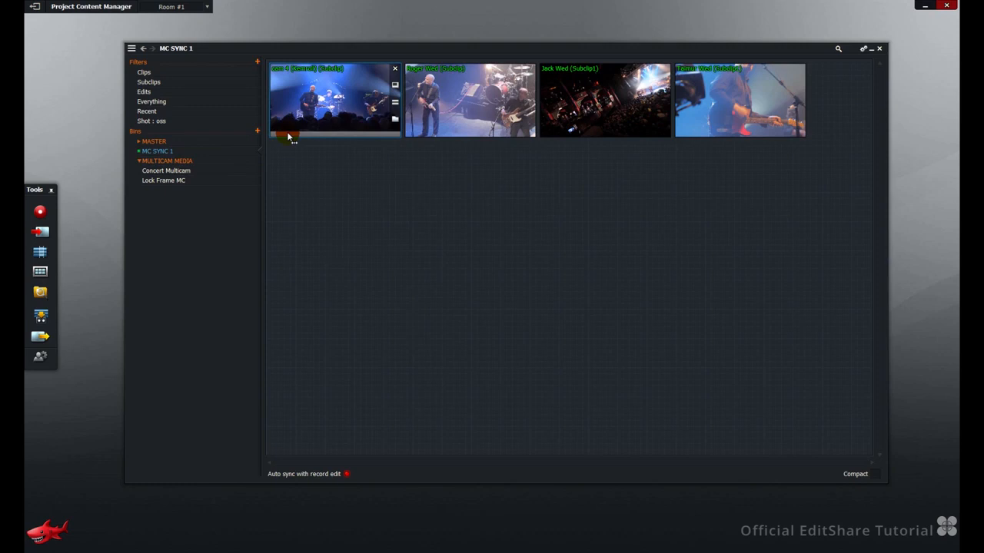
Step: Select the MC SYNC 1 bin in the Bins list to view its four camera angles
{"action": "left_click", "coordinate": [163, 180]}
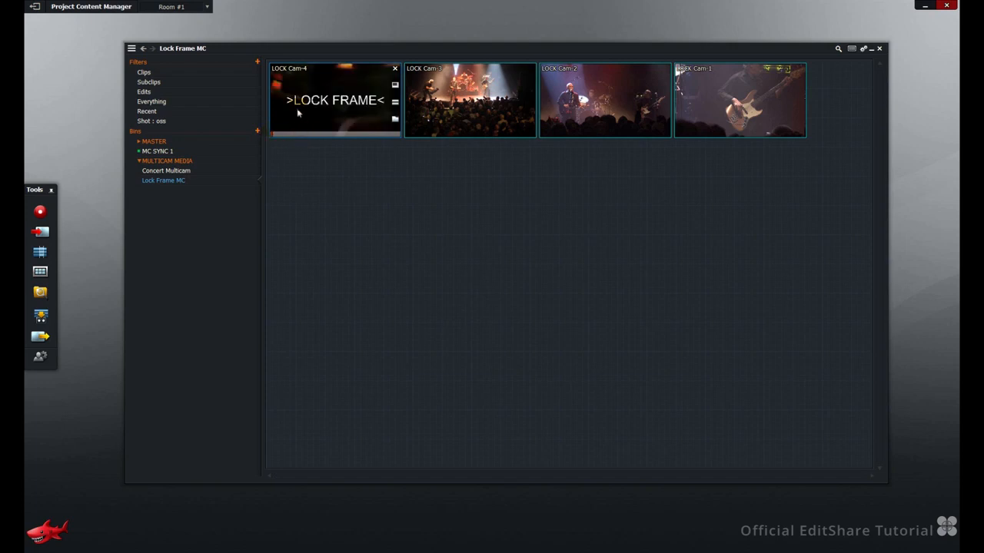
{"action": "mouse_move", "coordinate": [364, 115]}
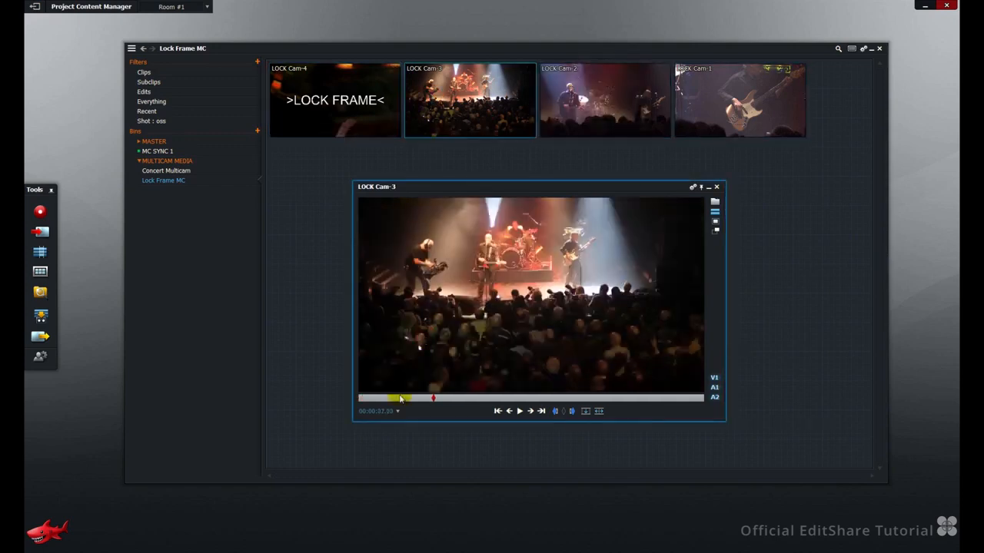
Step: Scrub the LOCK Cam clips to their >LOCK FRAME< frames and close the clip viewer
{"action": "left_click_drag", "start_coordinate": [400, 398], "coordinate": [362, 398]}
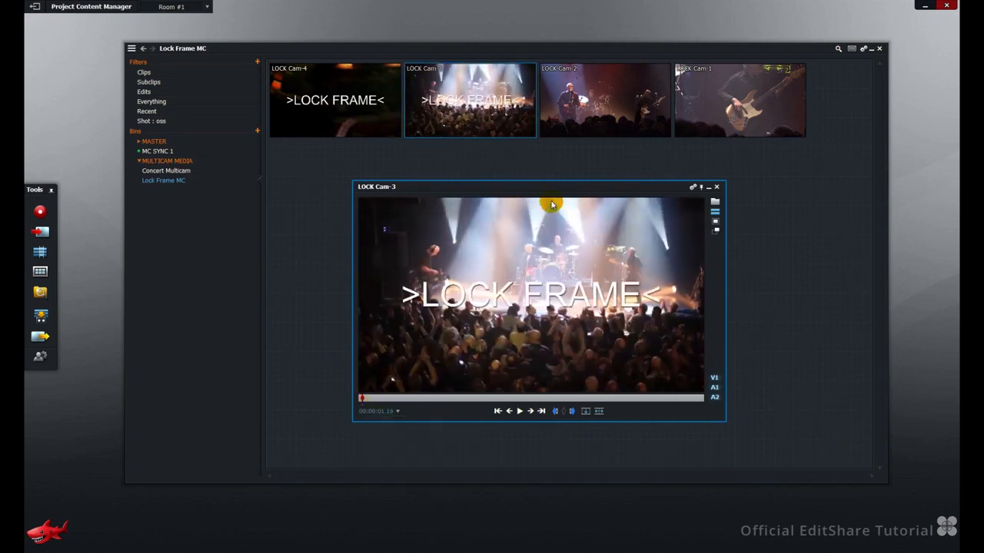
{"action": "left_click", "coordinate": [606, 100]}
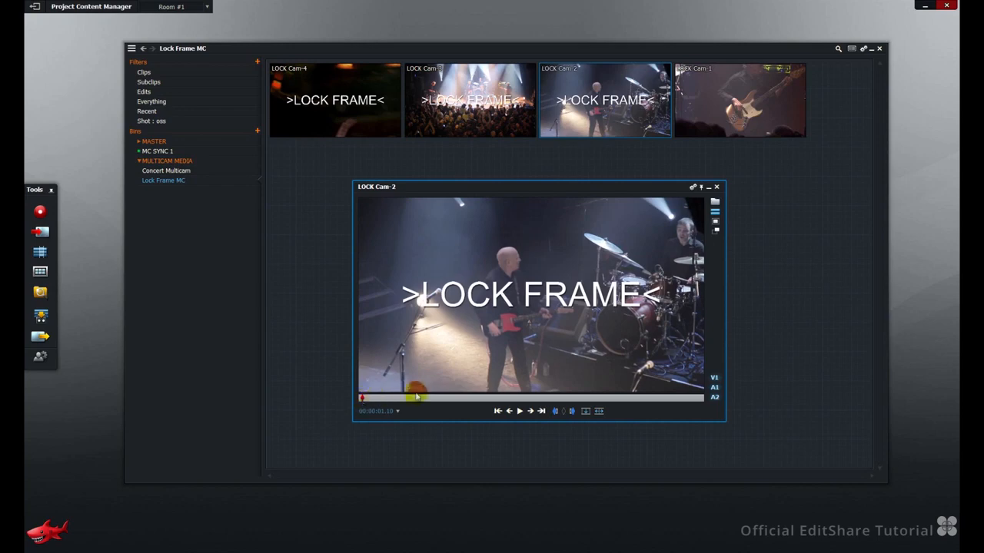
{"action": "left_click", "coordinate": [740, 100]}
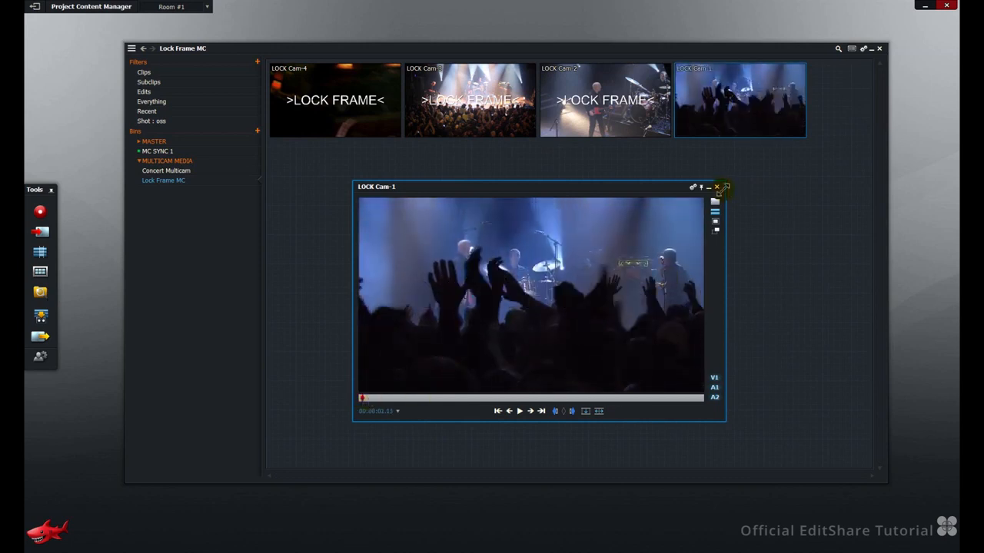
{"action": "left_click", "coordinate": [716, 188]}
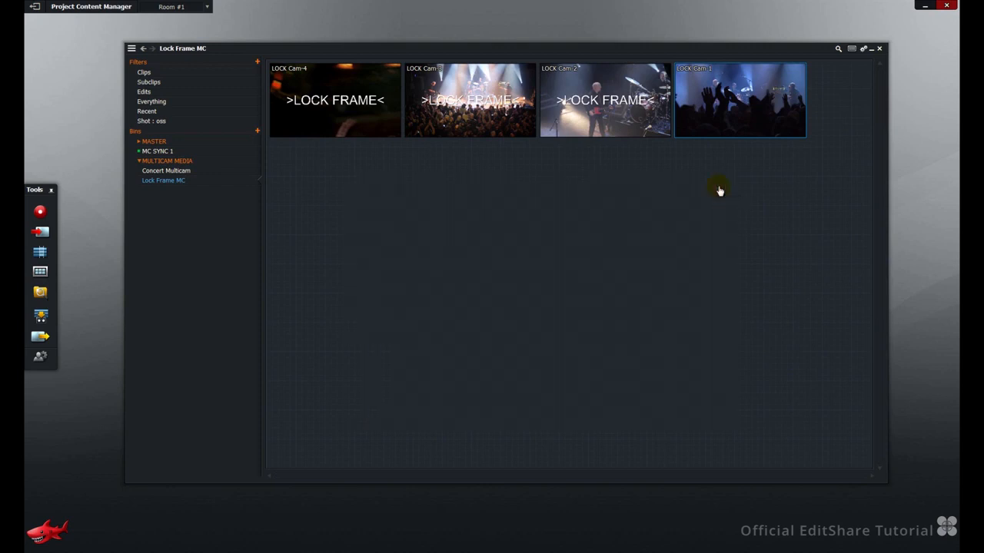
{"action": "mouse_move", "coordinate": [738, 100]}
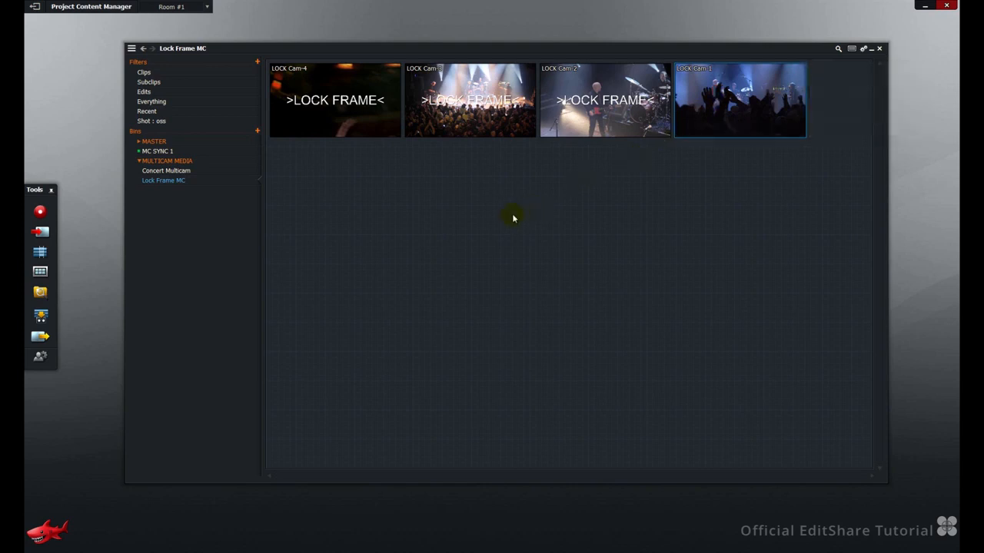
Step: Make a multicam bin MC SYNC 2 from the Lock Frame MC bin, synced by Current Frame
{"action": "right_click", "coordinate": [513, 218]}
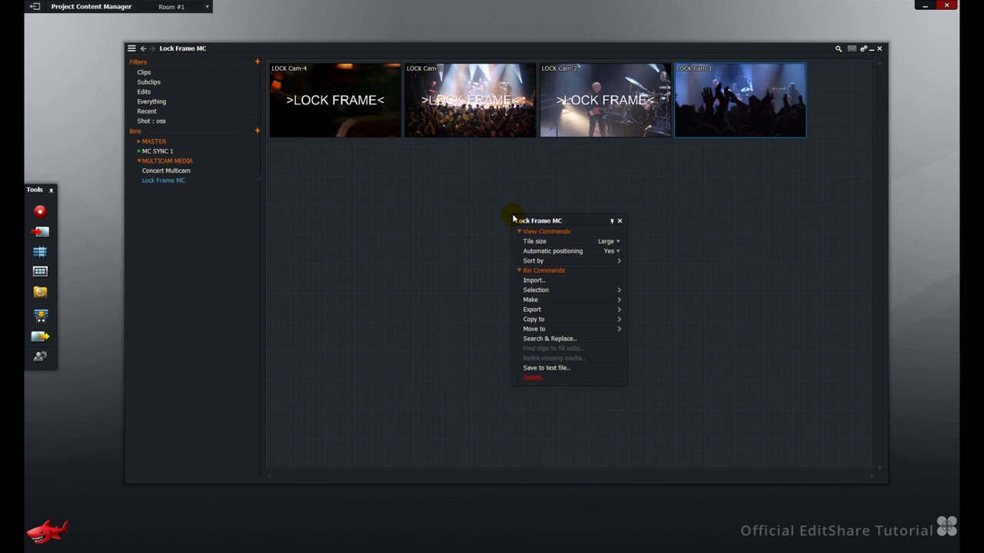
{"action": "mouse_move", "coordinate": [530, 300]}
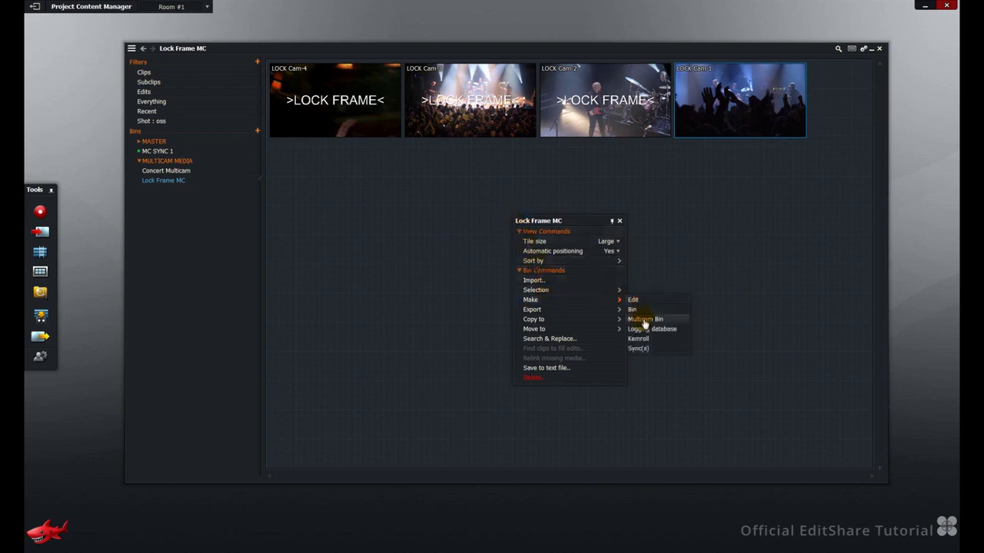
{"action": "left_click", "coordinate": [644, 318]}
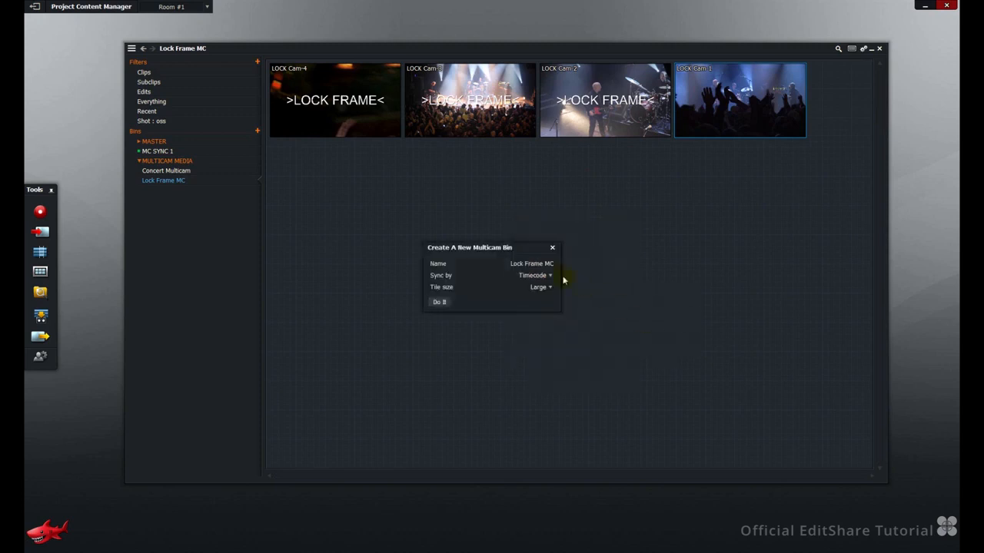
{"action": "type", "text": "MC SYNC 2"}
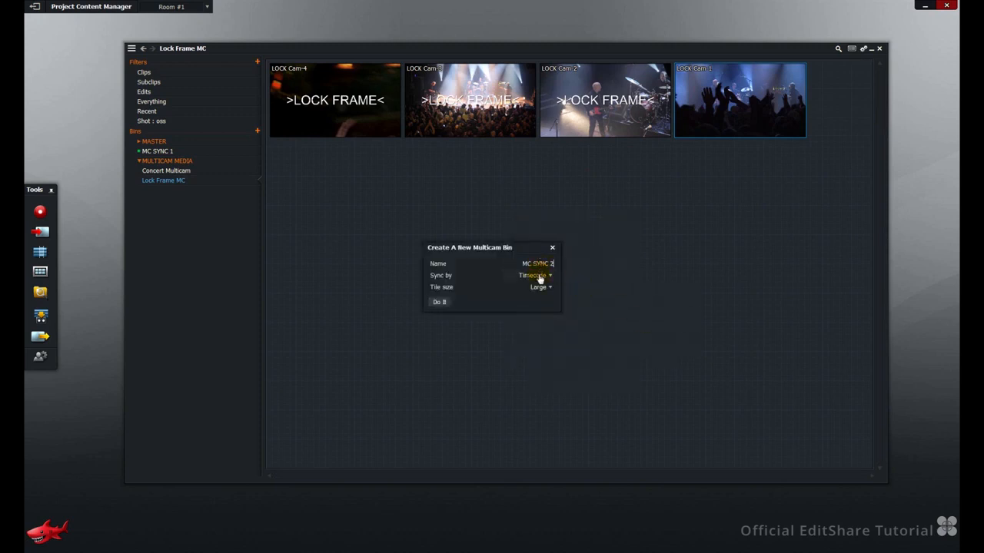
{"action": "left_click", "coordinate": [535, 275]}
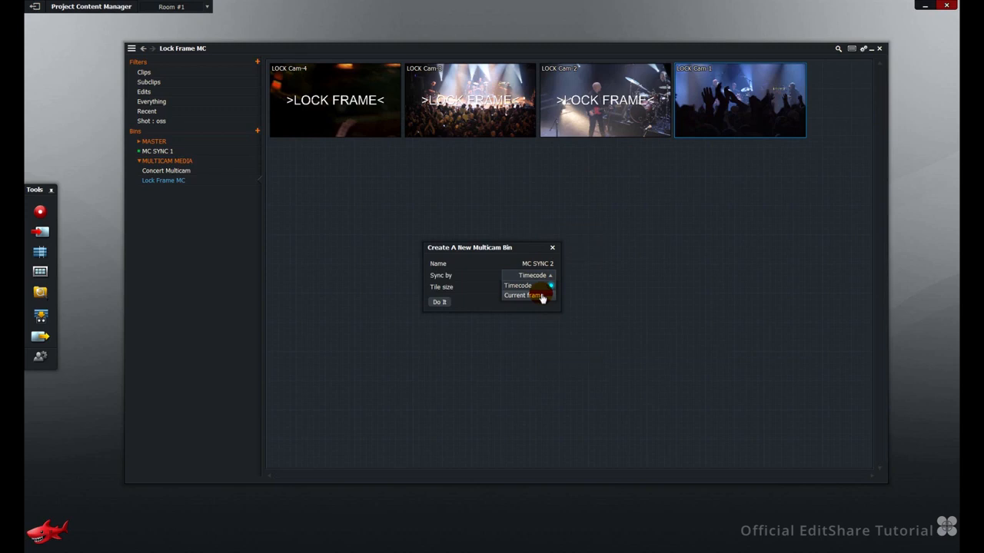
{"action": "left_click", "coordinate": [524, 295]}
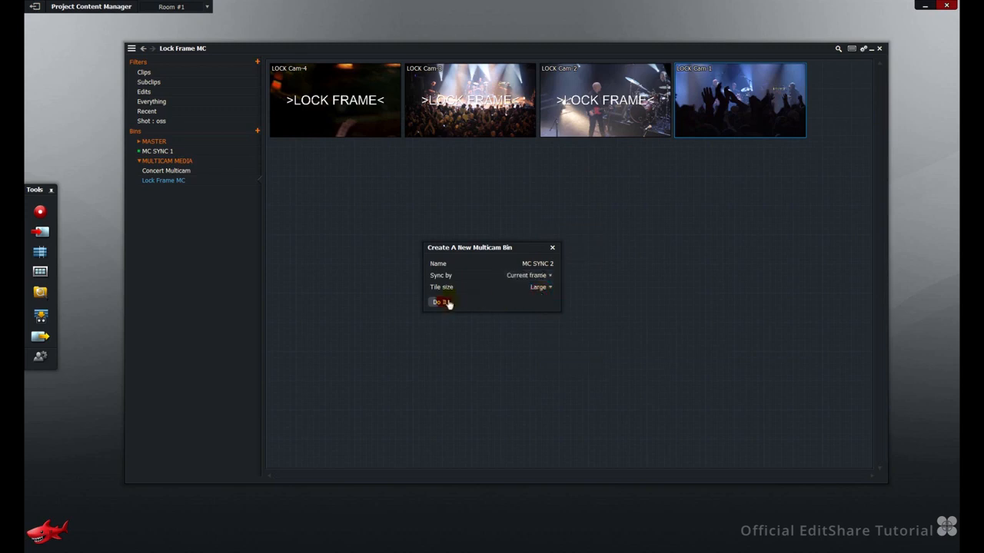
{"action": "left_click", "coordinate": [439, 302]}
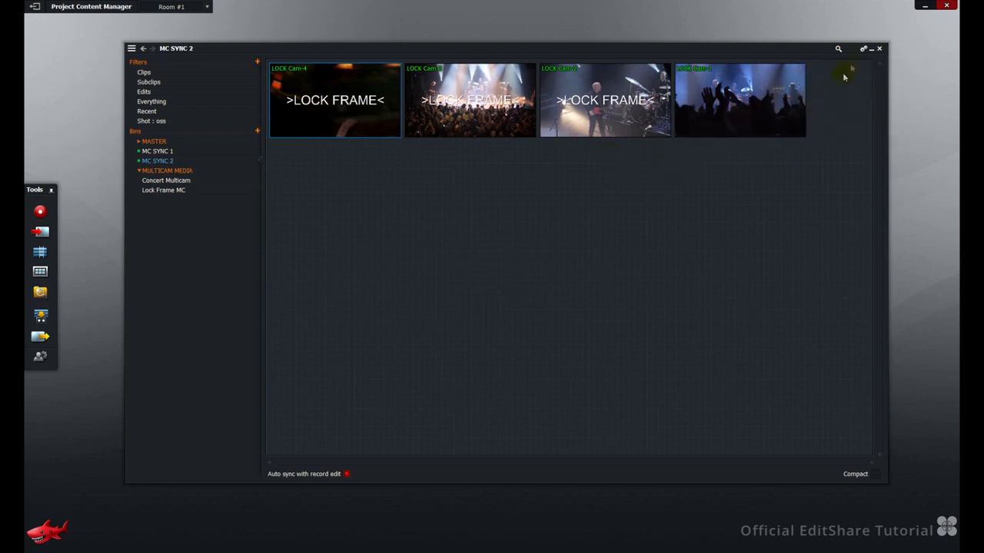
Step: Adjust MC SYNC 2's multicam options in the bin's settings menu, such as Automatically restore viewers
{"action": "left_click", "coordinate": [863, 48]}
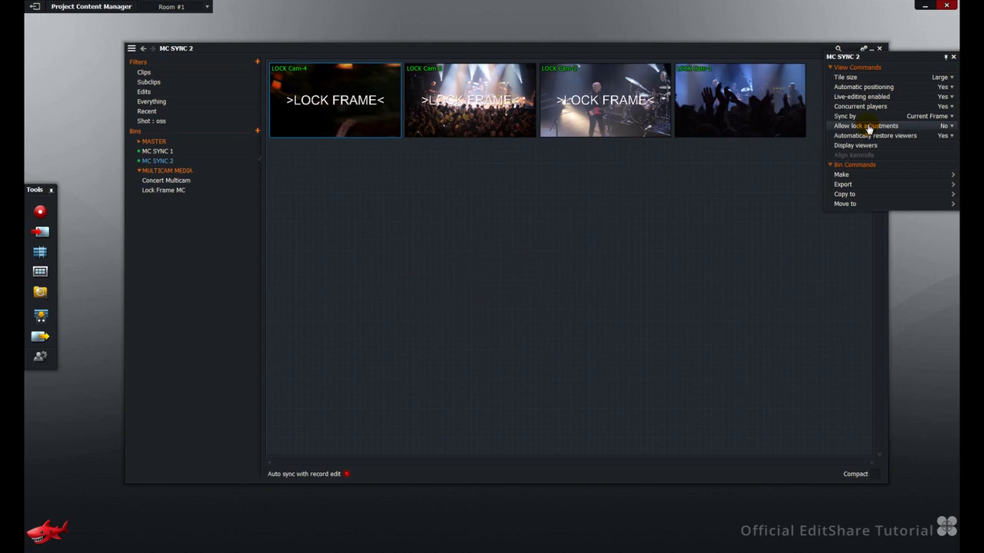
{"action": "left_click", "coordinate": [943, 126]}
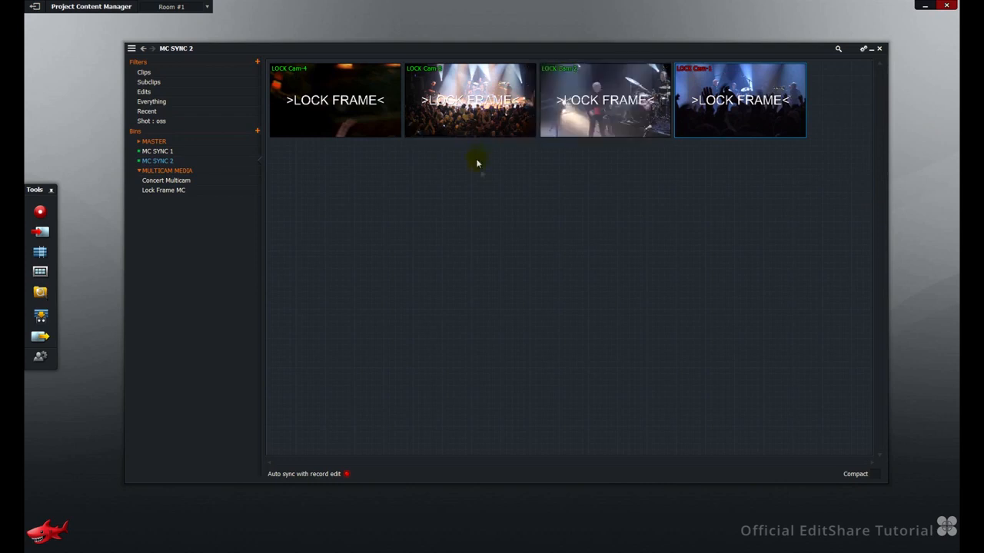
{"action": "left_click", "coordinate": [864, 47]}
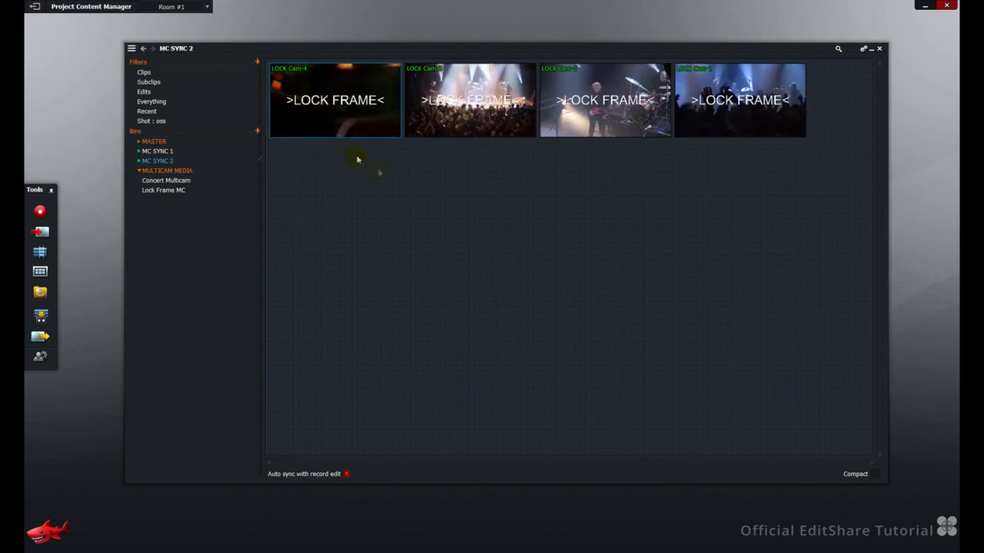
{"action": "mouse_move", "coordinate": [700, 163]}
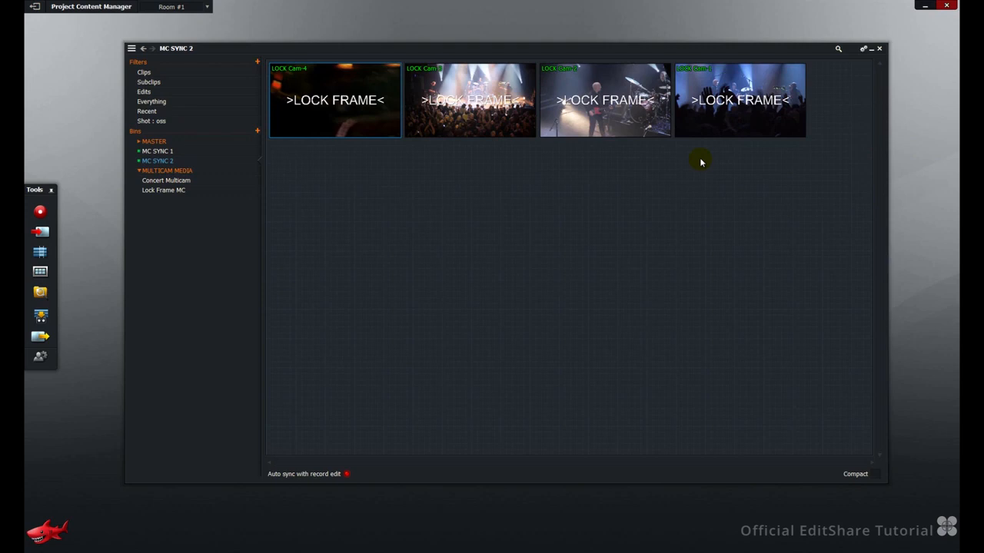
{"action": "mouse_move", "coordinate": [839, 48]}
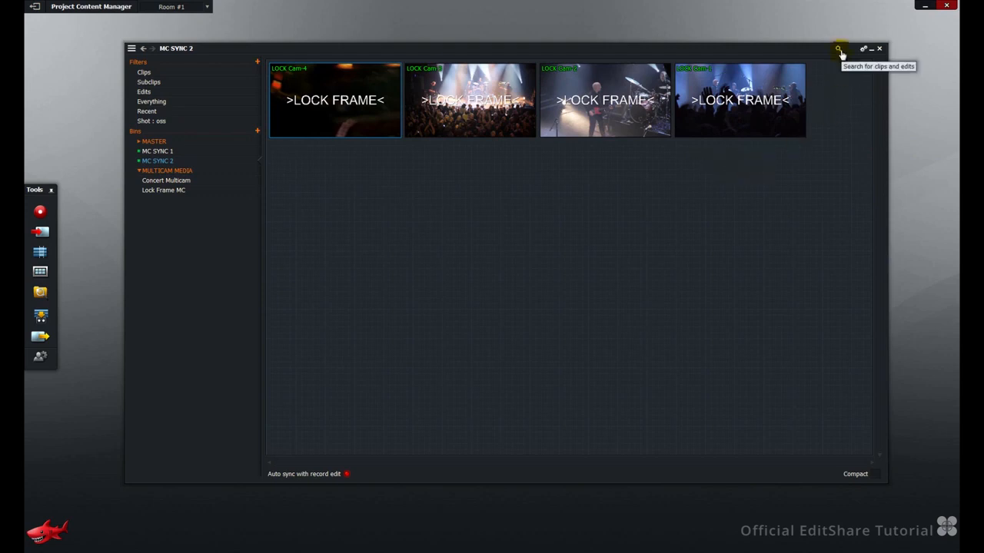
Step: Search the Bins for multicam bins, then select MC SYNC 1 from the Bins list
{"action": "left_click", "coordinate": [840, 48]}
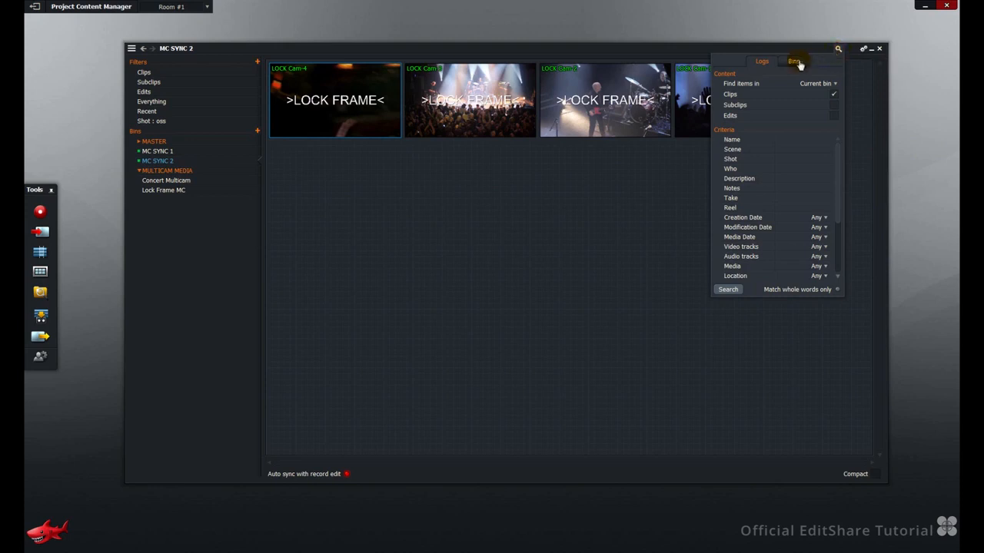
{"action": "left_click", "coordinate": [793, 62]}
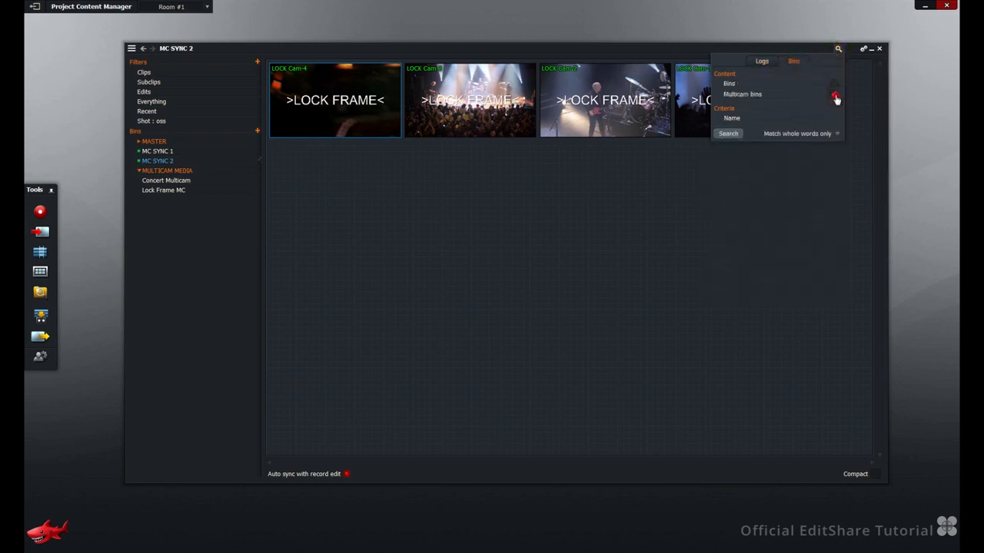
{"action": "left_click", "coordinate": [834, 93]}
{"action": "type", "text": "sync 1"}
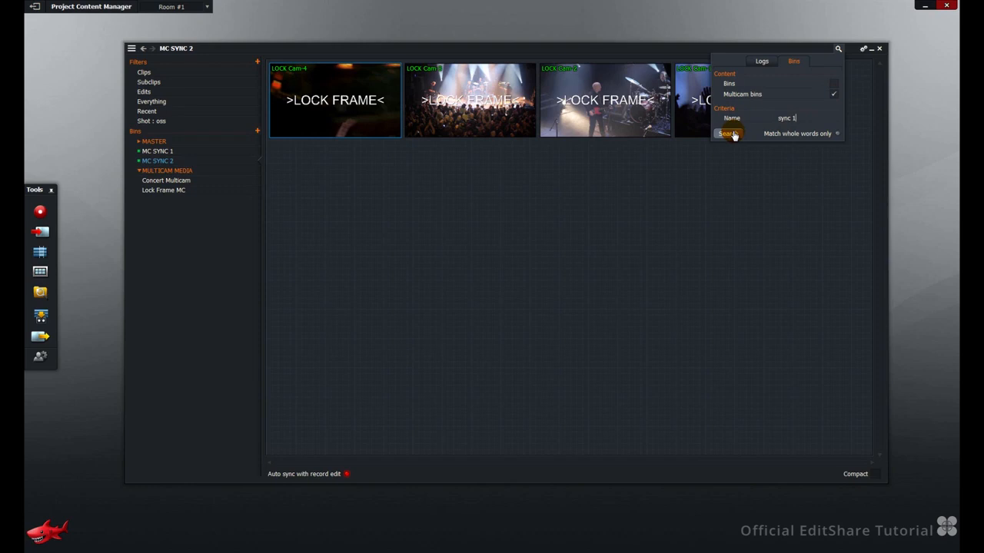
{"action": "left_click", "coordinate": [729, 133]}
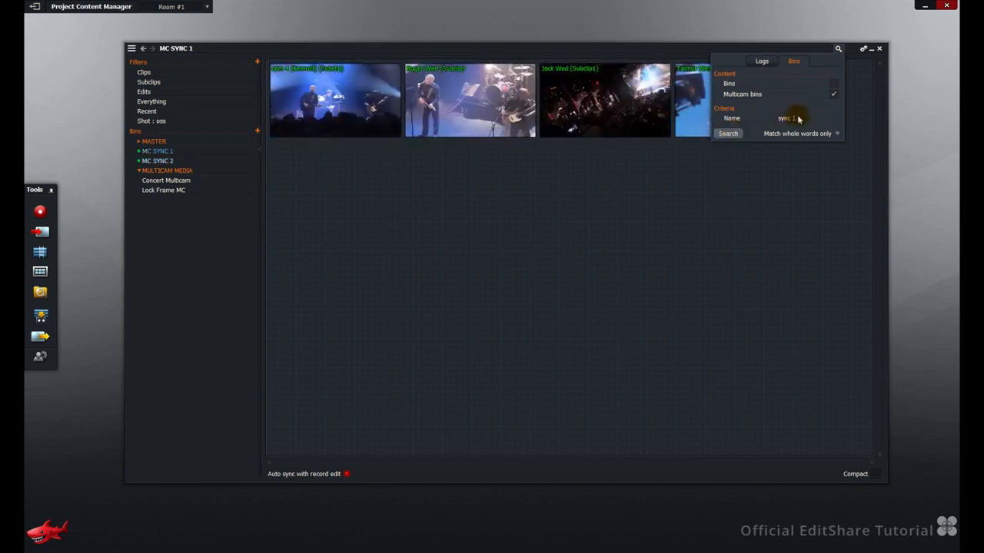
{"action": "key", "text": "BackSpace"}
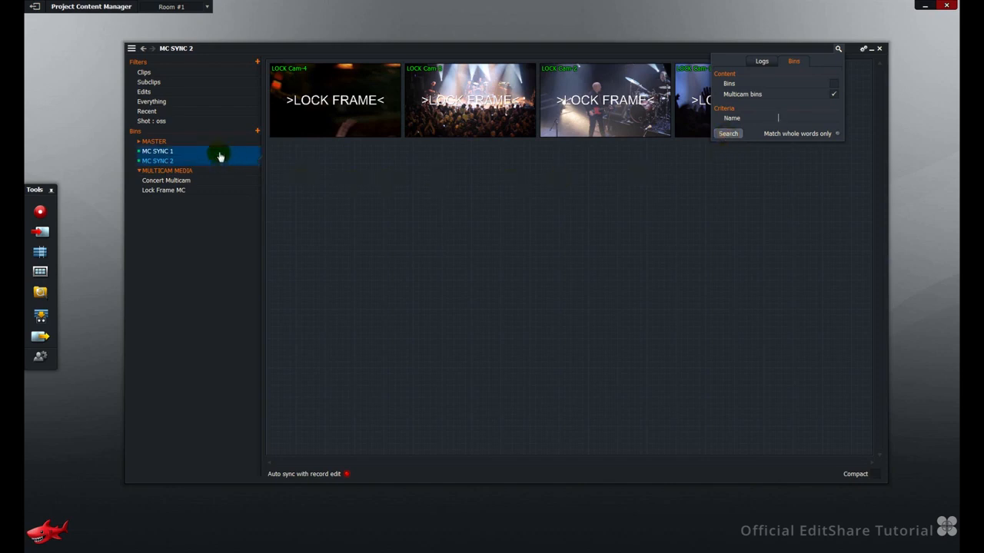
{"action": "left_click", "coordinate": [157, 151]}
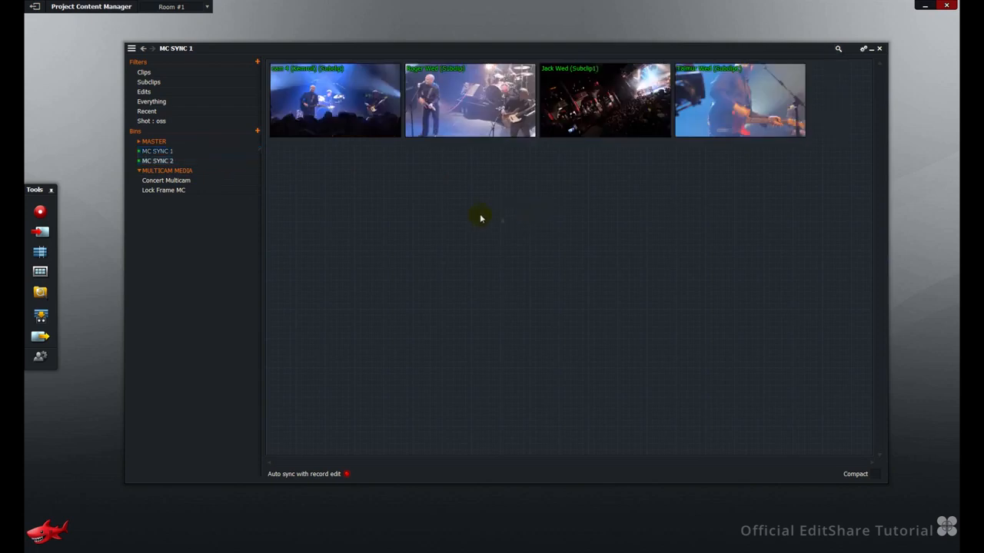
{"action": "mouse_move", "coordinate": [615, 177]}
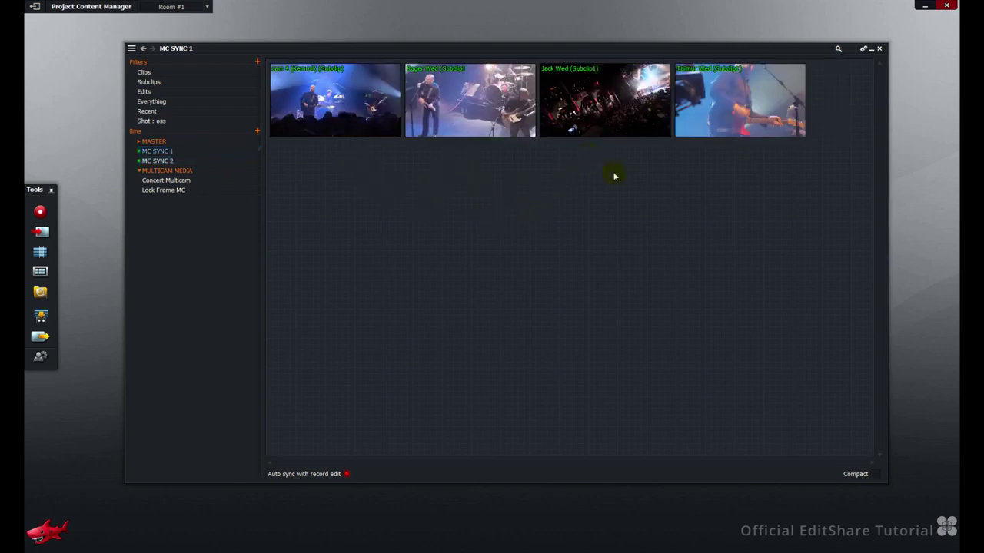
{"action": "mouse_move", "coordinate": [723, 152]}
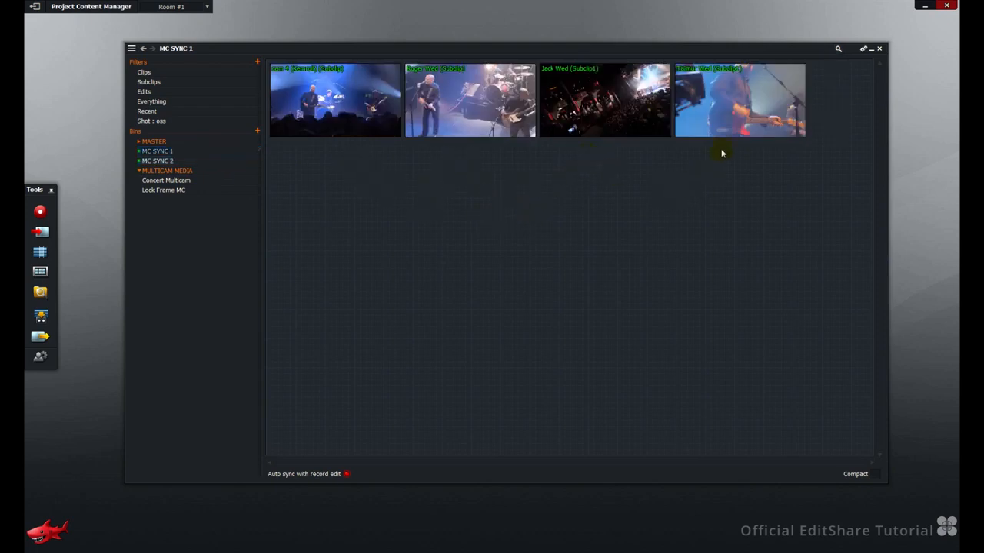
{"action": "right_click", "coordinate": [535, 187]}
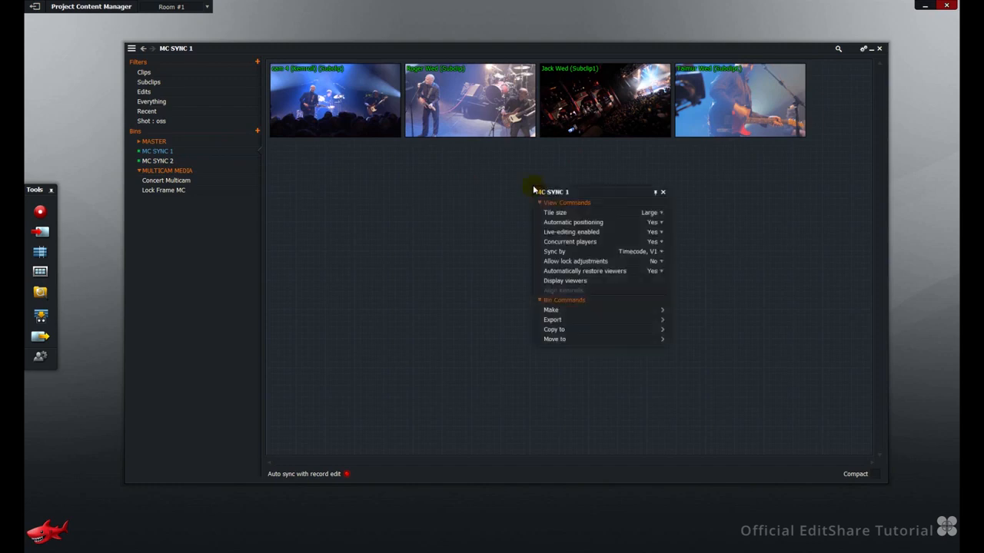
{"action": "mouse_move", "coordinate": [553, 280]}
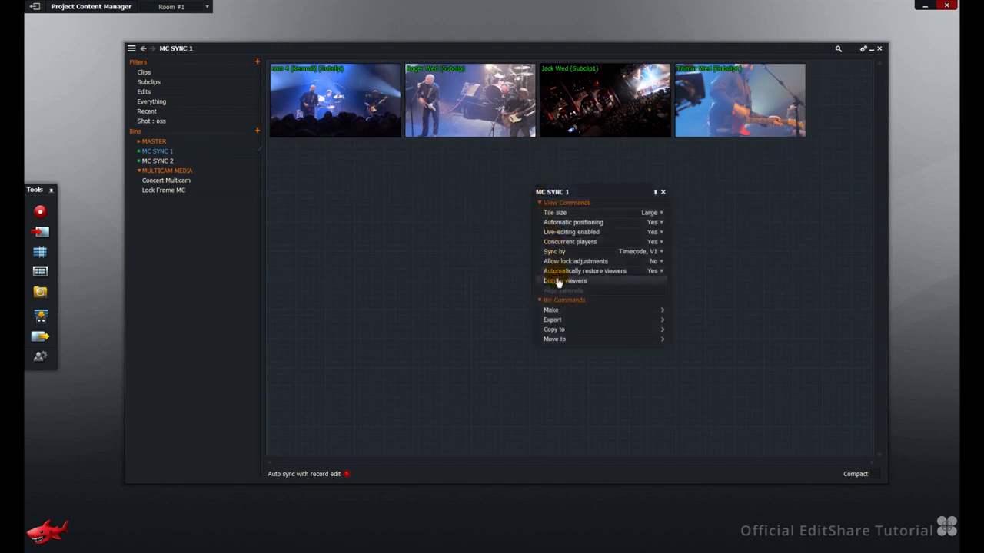
{"action": "left_click", "coordinate": [564, 280]}
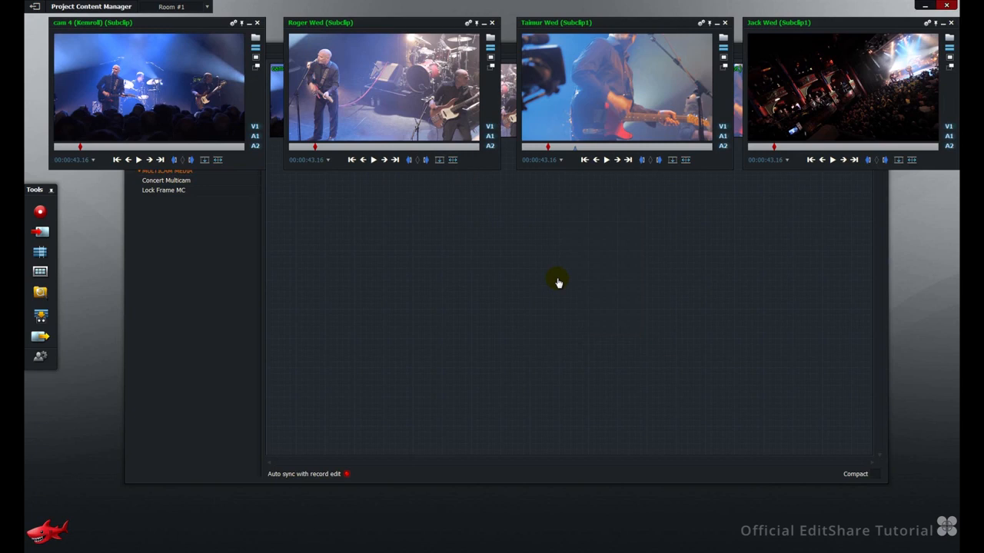
{"action": "mouse_move", "coordinate": [289, 218]}
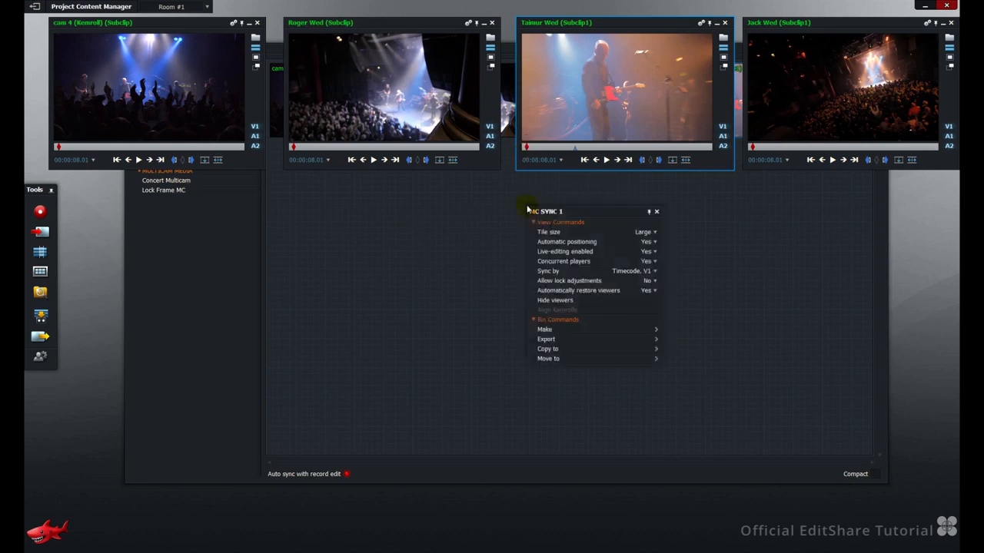
{"action": "mouse_move", "coordinate": [555, 300]}
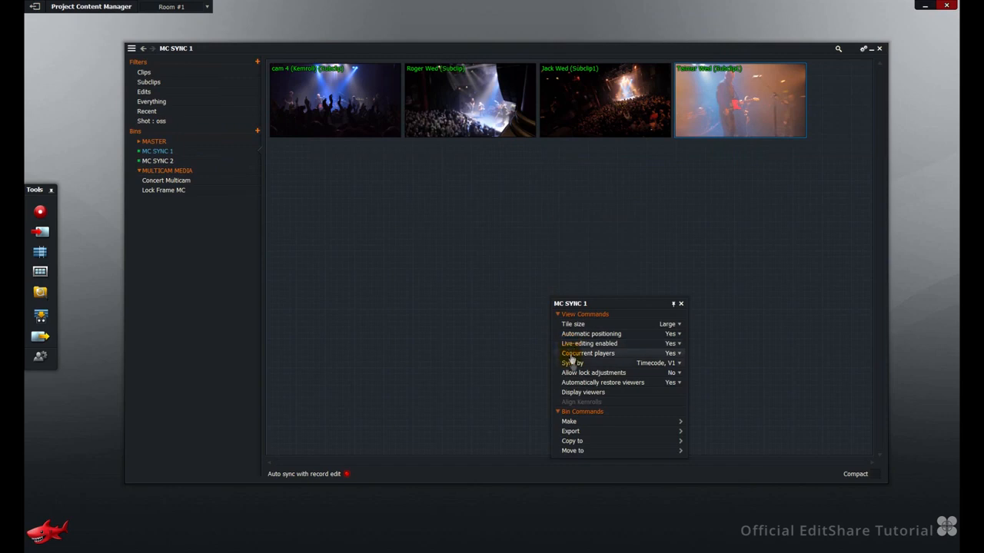
Step: Display MC SYNC 1's camera viewers, switch to MC SYNC 2 and back to MC SYNC 1
{"action": "left_click", "coordinate": [583, 392]}
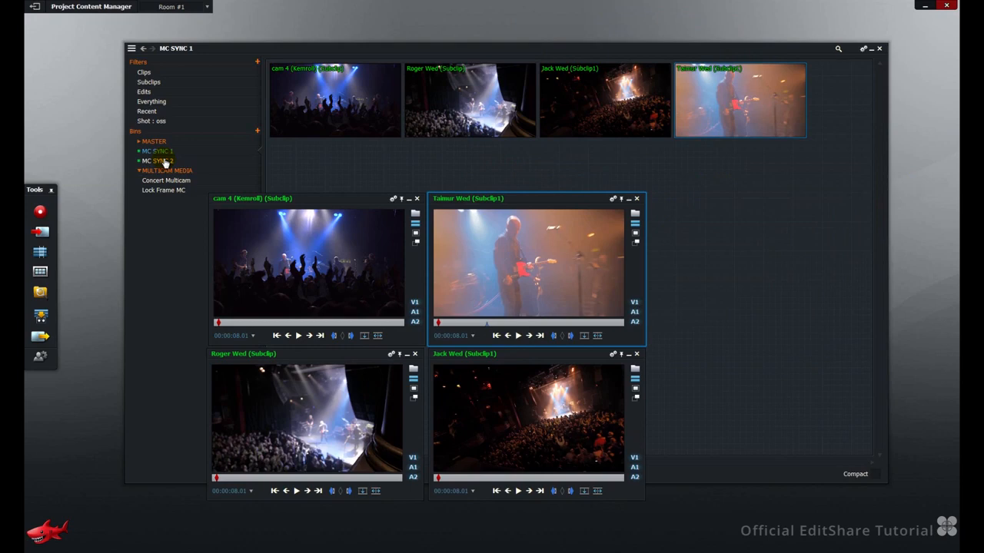
{"action": "left_click", "coordinate": [157, 161]}
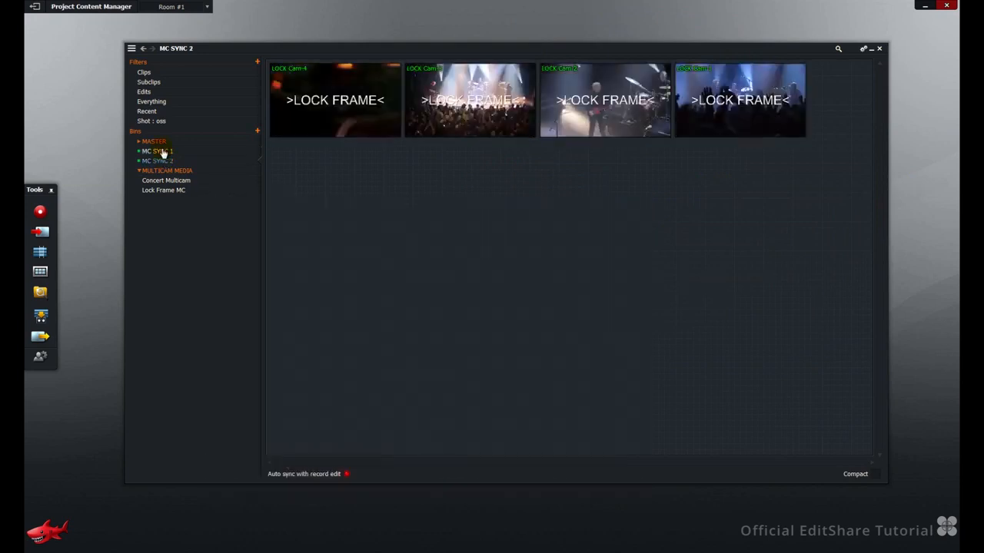
{"action": "left_click", "coordinate": [156, 151]}
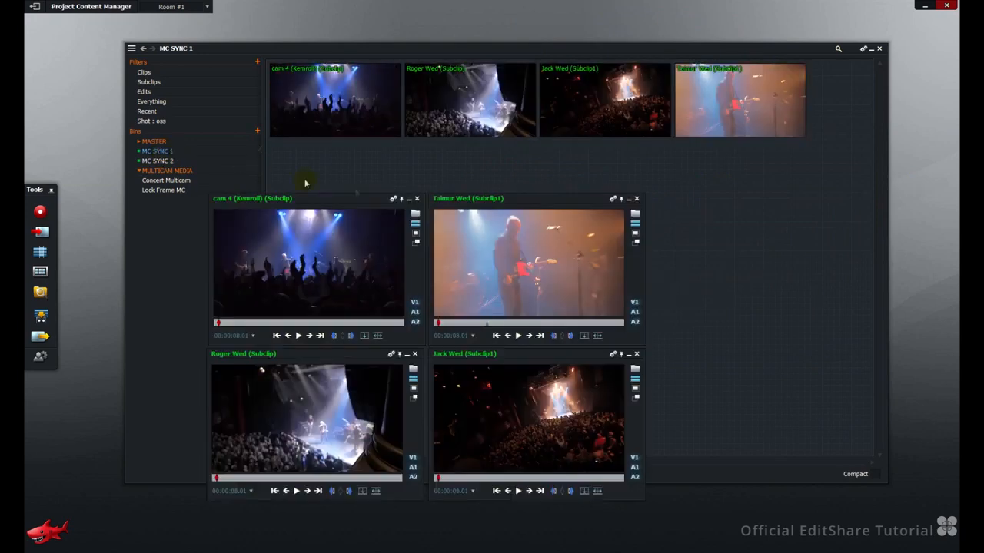
{"action": "mouse_move", "coordinate": [408, 249]}
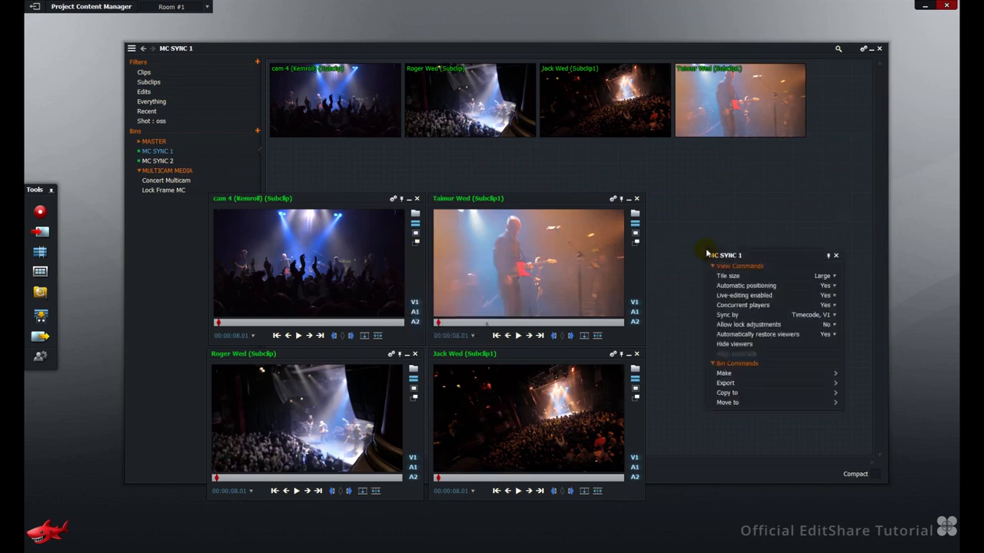
{"action": "mouse_move", "coordinate": [744, 322]}
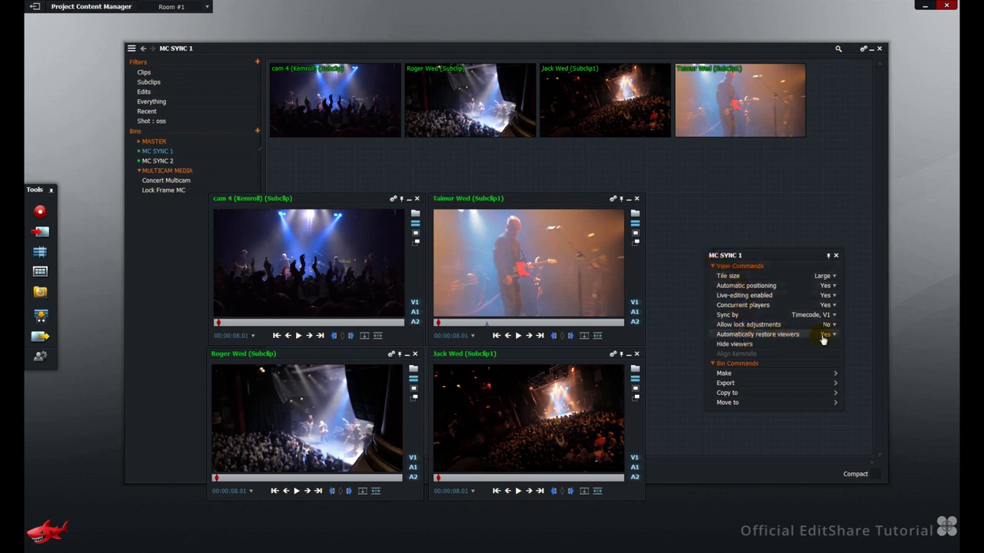
Step: Set Automatically restore viewers to No and display the camera viewers again
{"action": "left_click", "coordinate": [827, 333]}
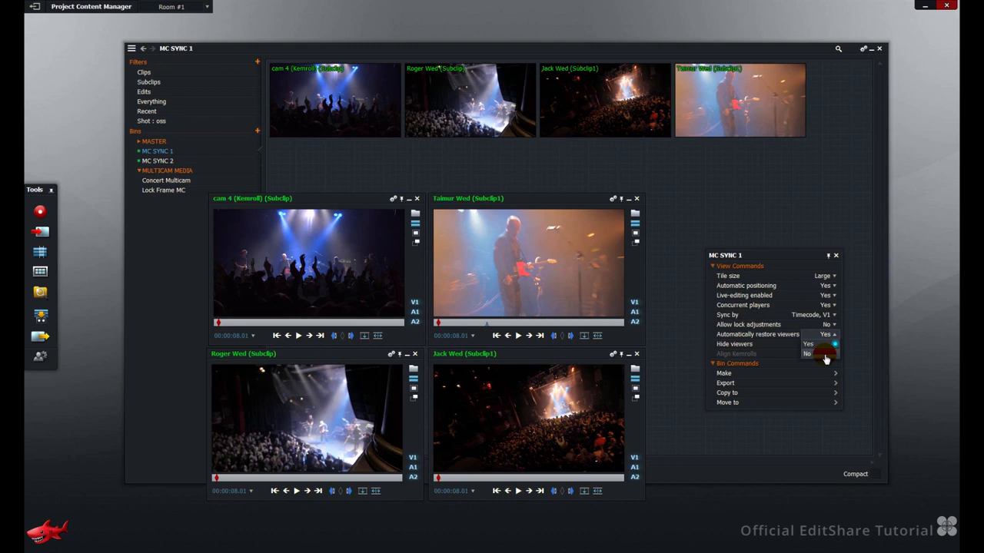
{"action": "left_click", "coordinate": [836, 255]}
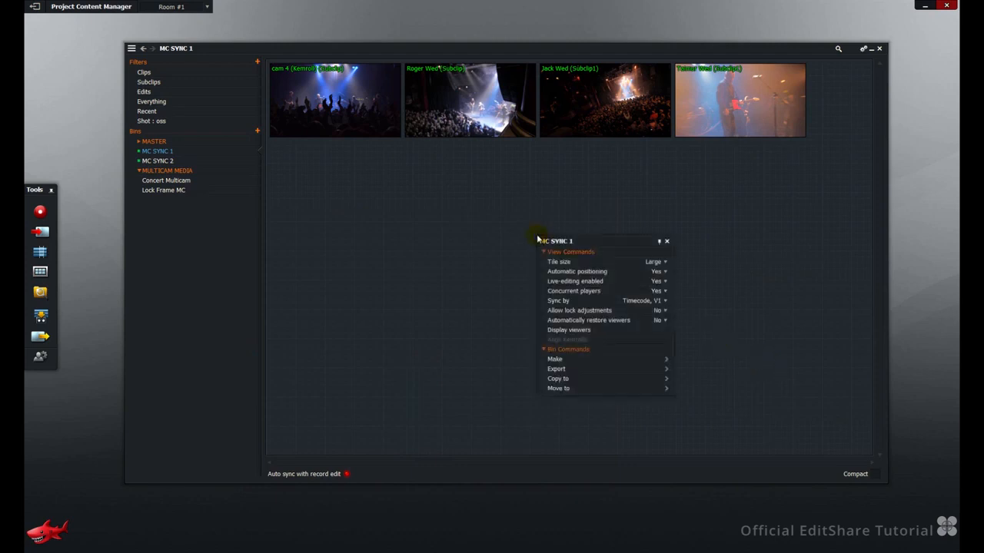
{"action": "left_click", "coordinate": [569, 329]}
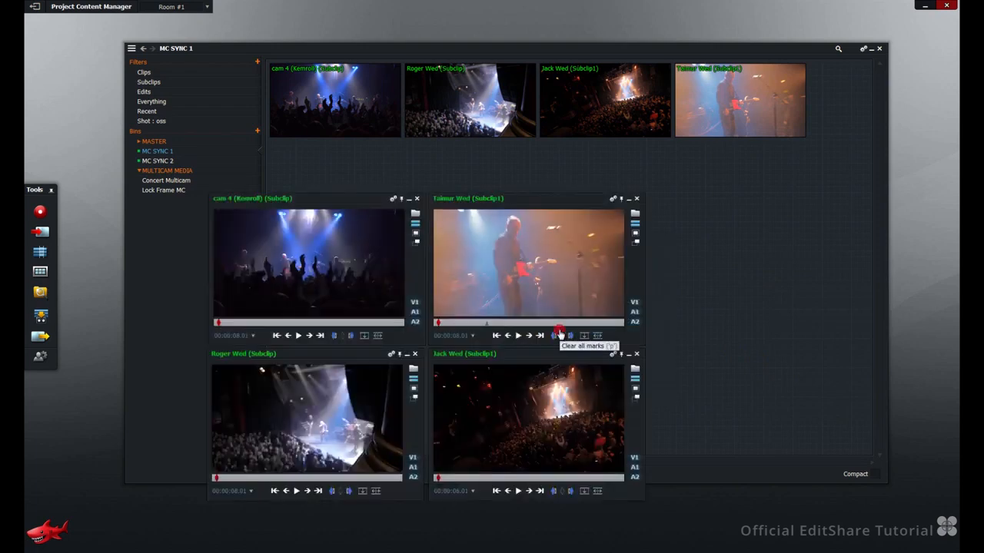
{"action": "mouse_move", "coordinate": [855, 458]}
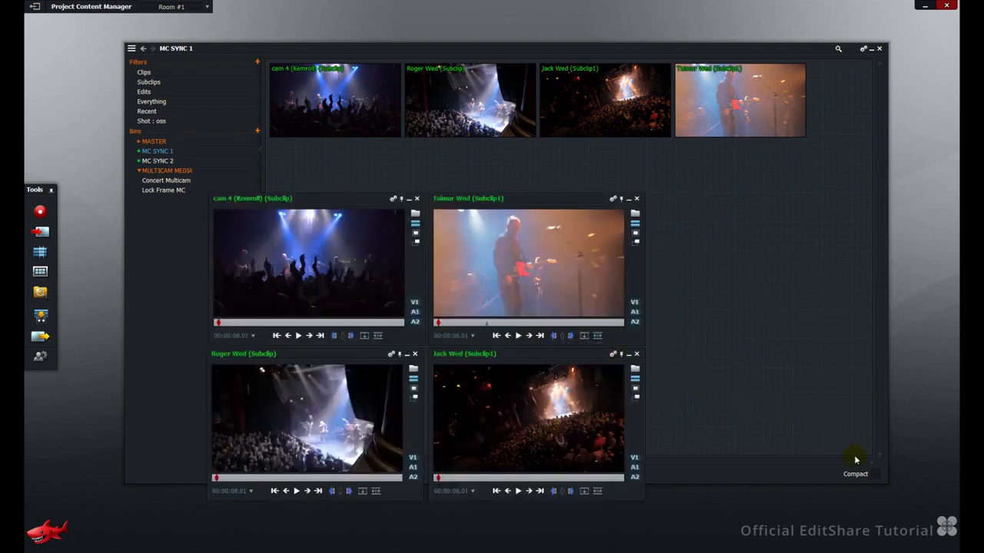
{"action": "mouse_move", "coordinate": [854, 474]}
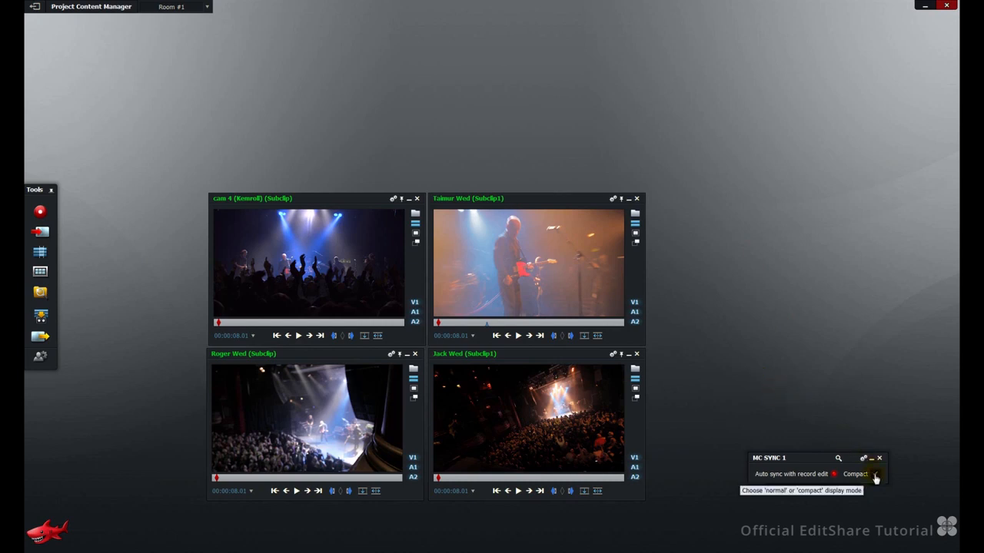
{"action": "left_click", "coordinate": [876, 473]}
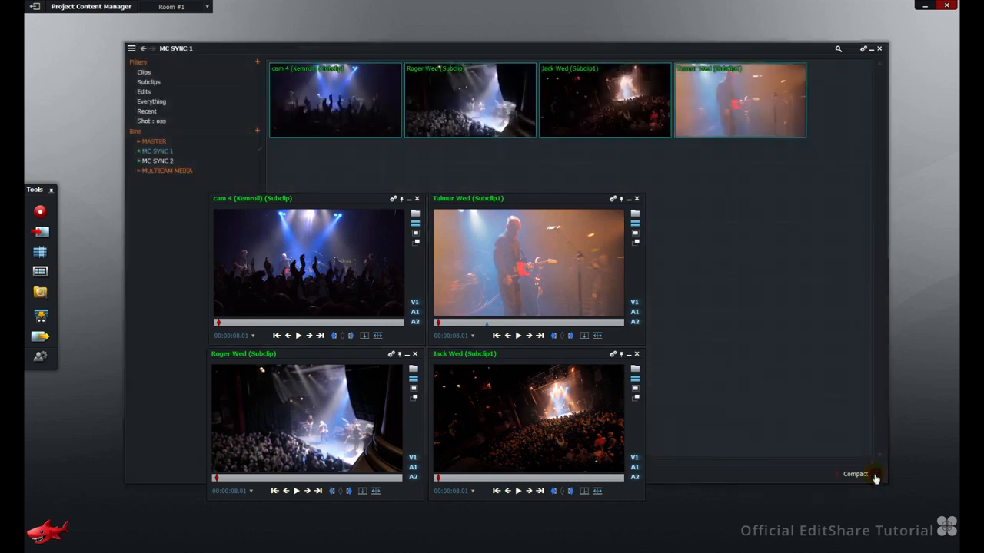
{"action": "mouse_move", "coordinate": [756, 313]}
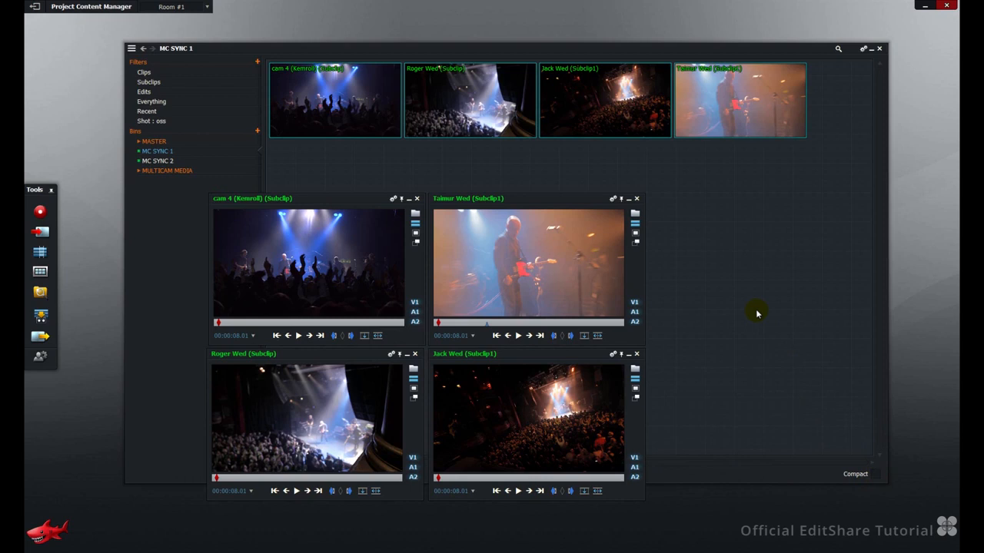